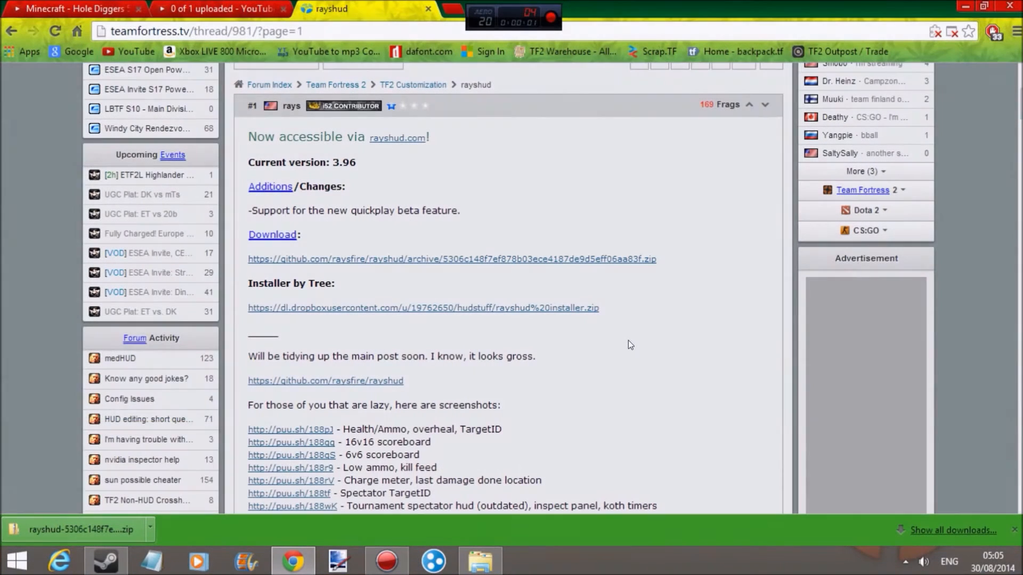
pyautogui.moveTo(611, 299)
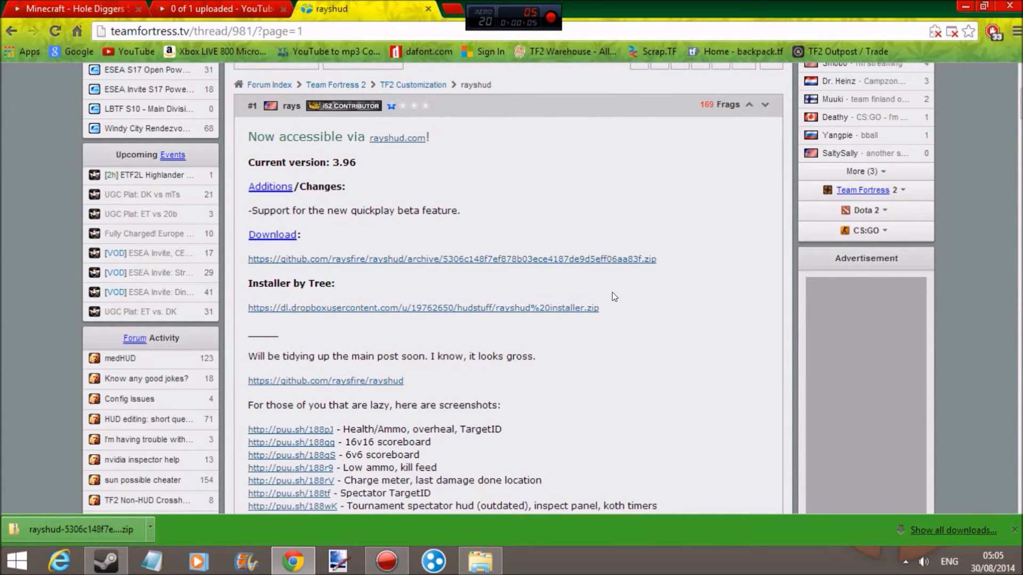
pyautogui.moveTo(362, 77)
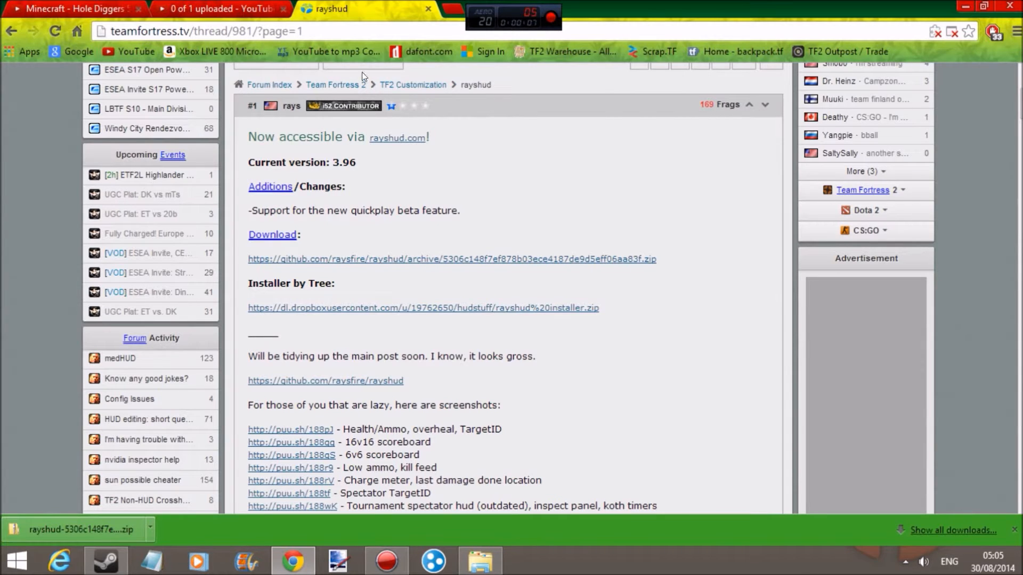
pyautogui.moveTo(486, 239)
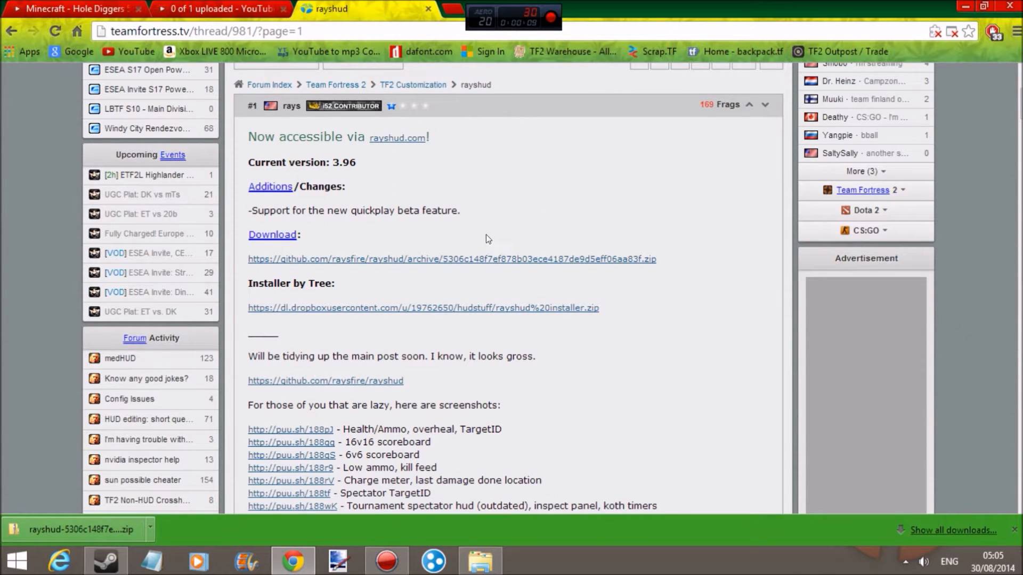
pyautogui.moveTo(372, 262)
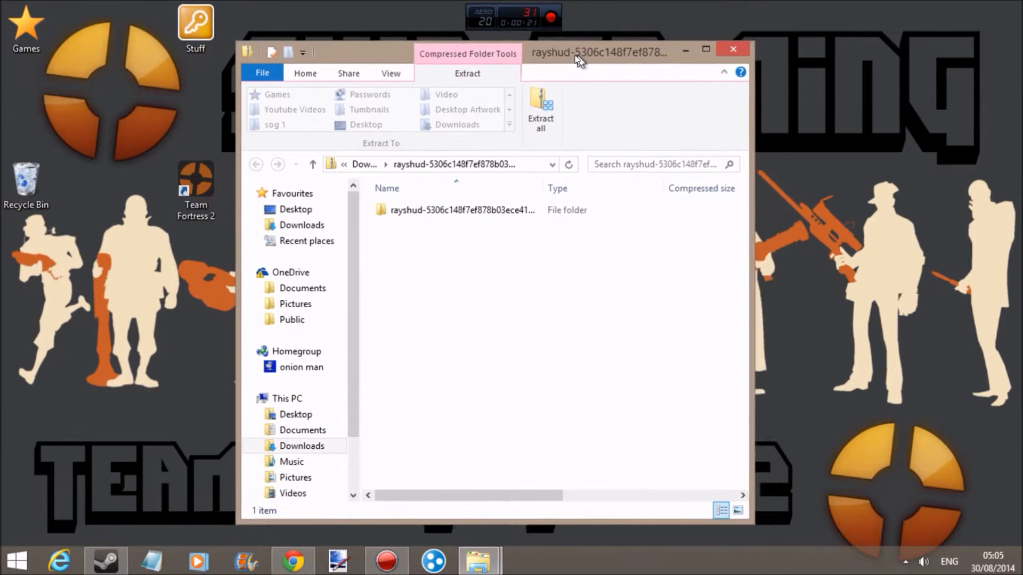
# Step: Open the rayshud folder in the archive and select its six HUD folders for copying
pyautogui.doubleClick(463, 210)
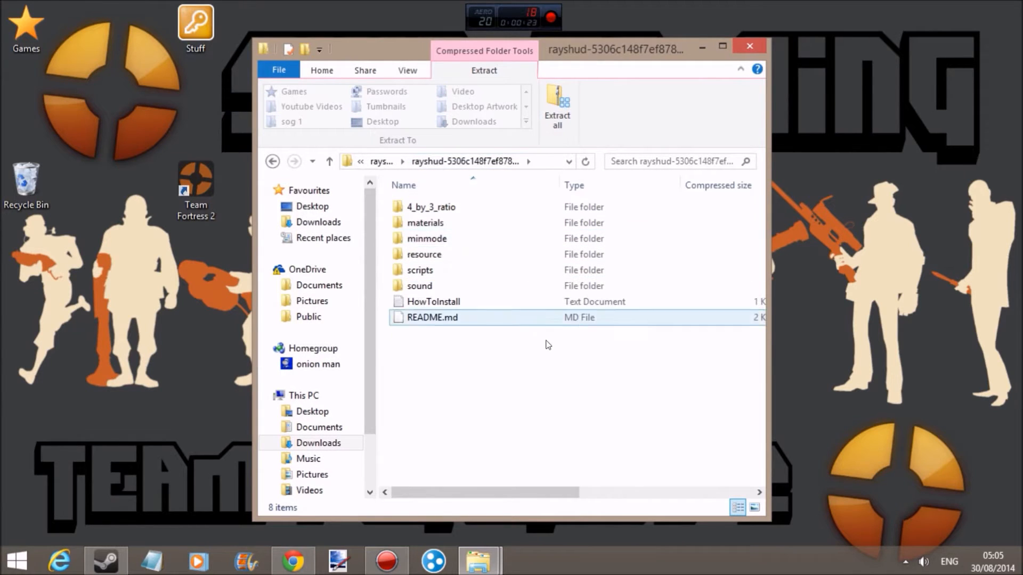
pyautogui.click(432, 302)
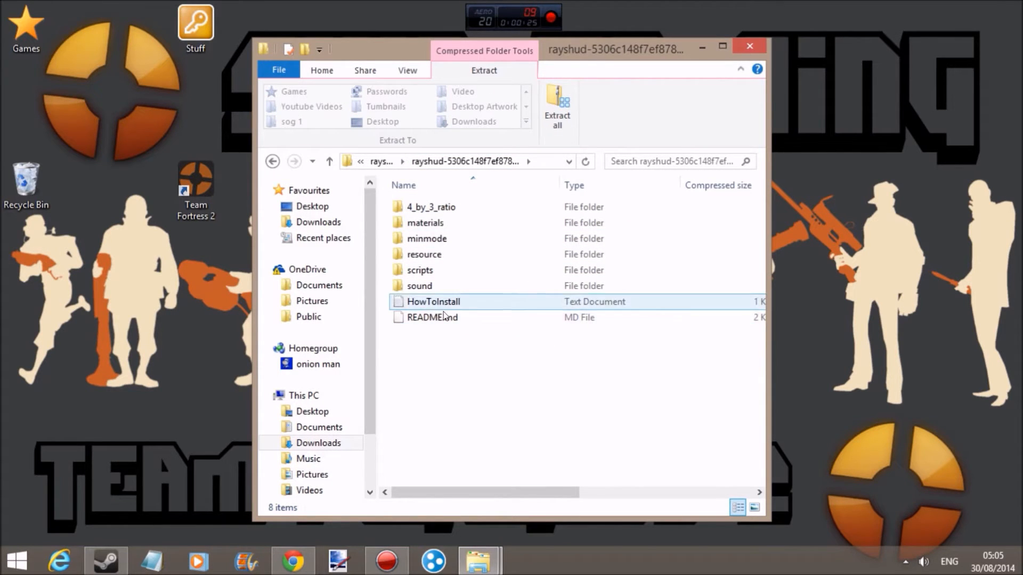
pyautogui.click(419, 271)
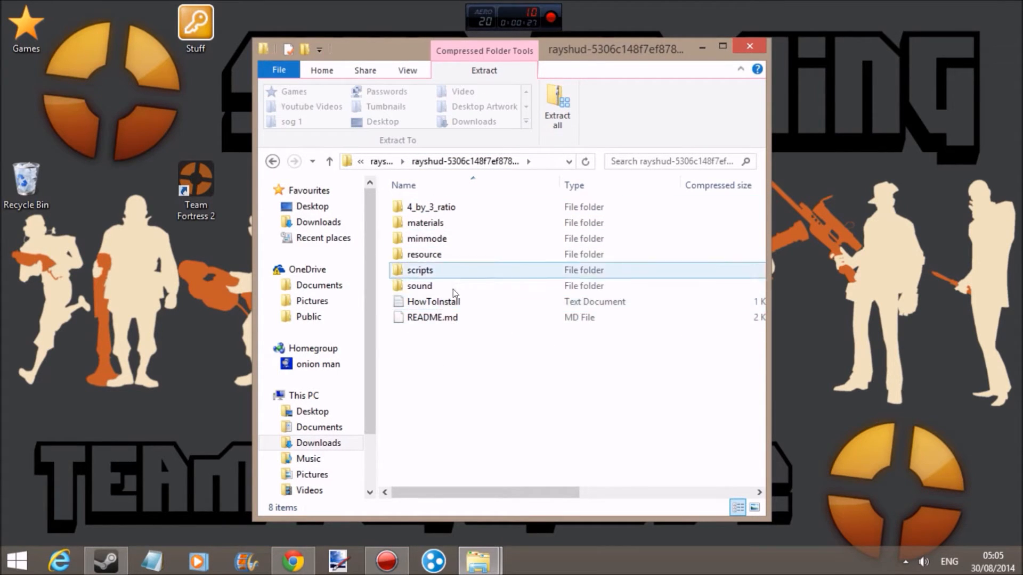
pyautogui.click(432, 302)
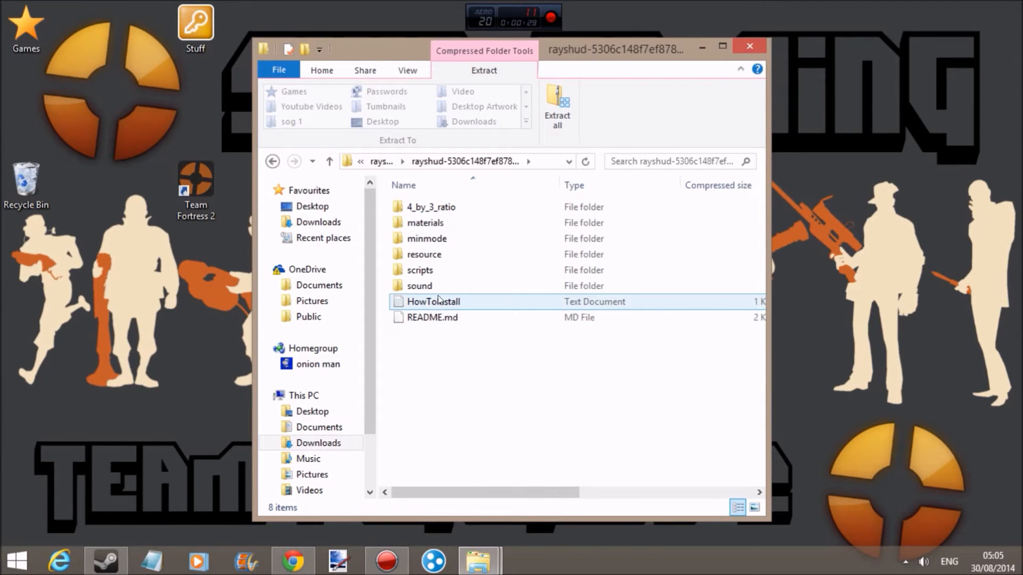
pyautogui.click(425, 222)
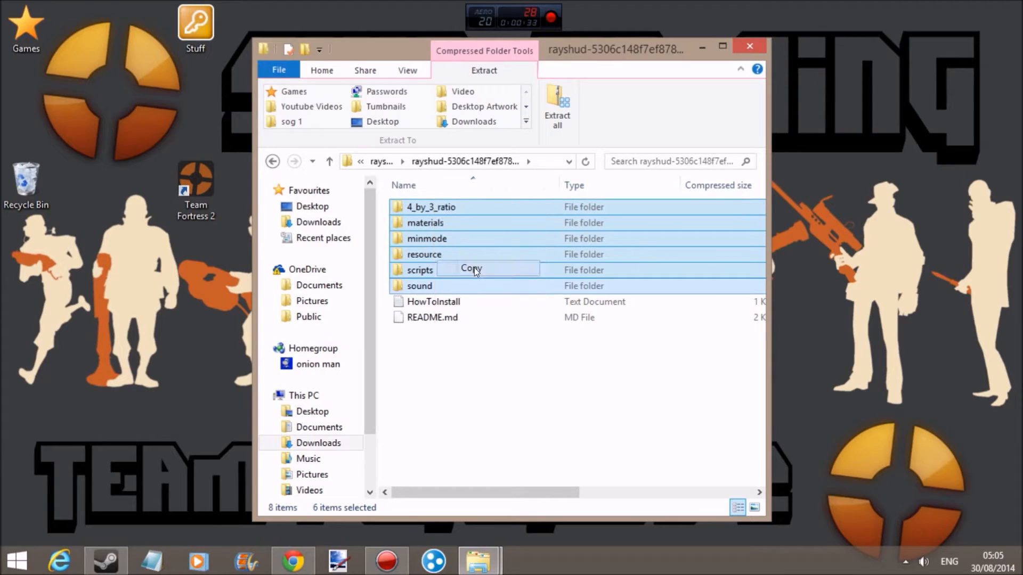
pyautogui.moveTo(515, 234)
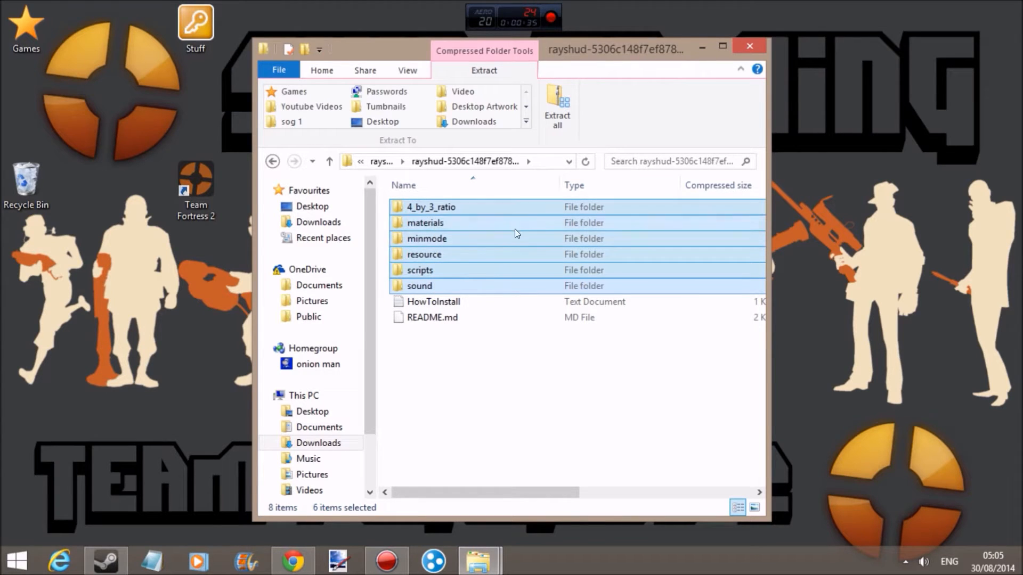
pyautogui.moveTo(417, 267)
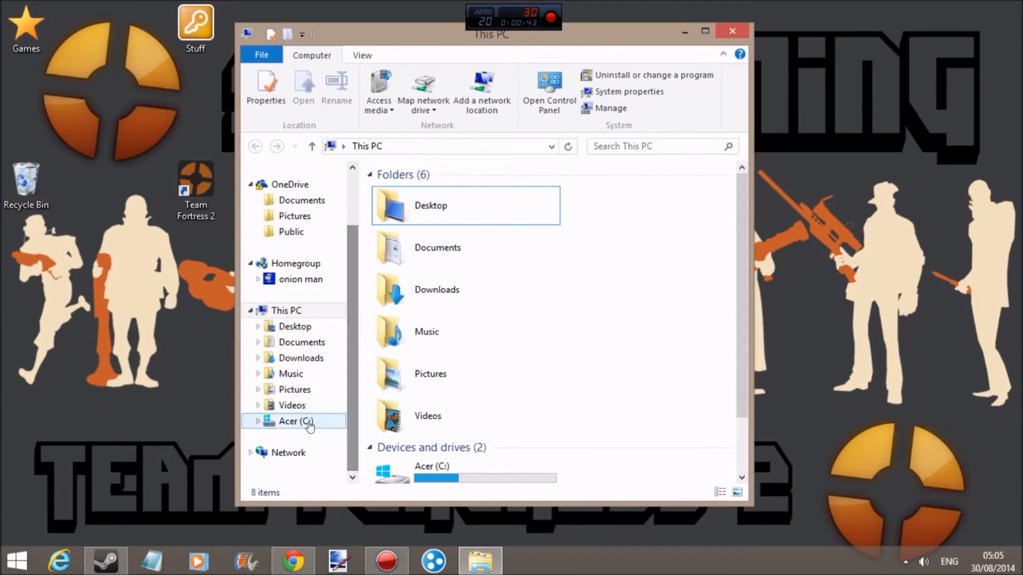
# Step: Go from the C drive into Program Files (x86) and then the Steam folder
pyautogui.doubleClick(294, 421)
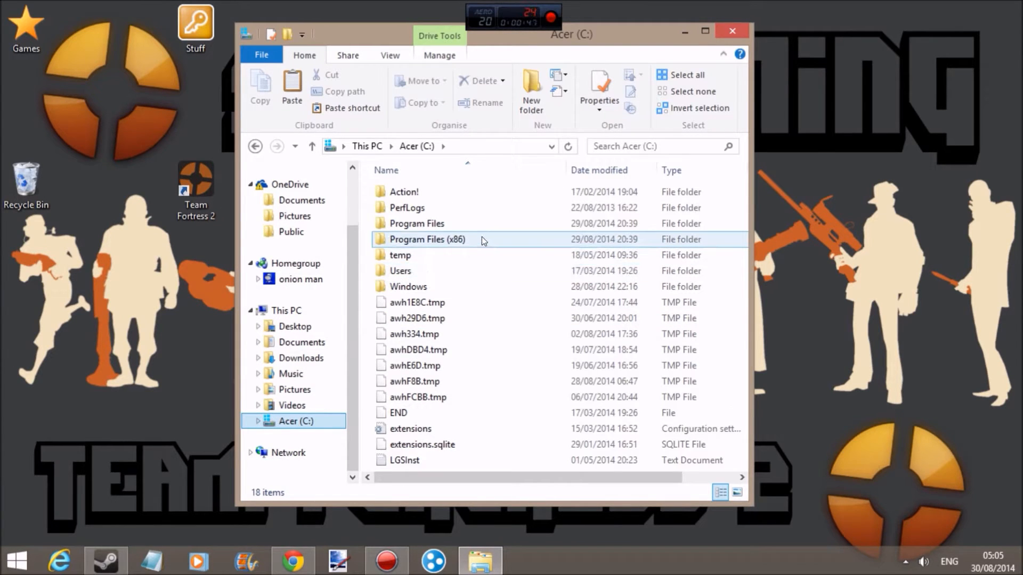
pyautogui.moveTo(459, 244)
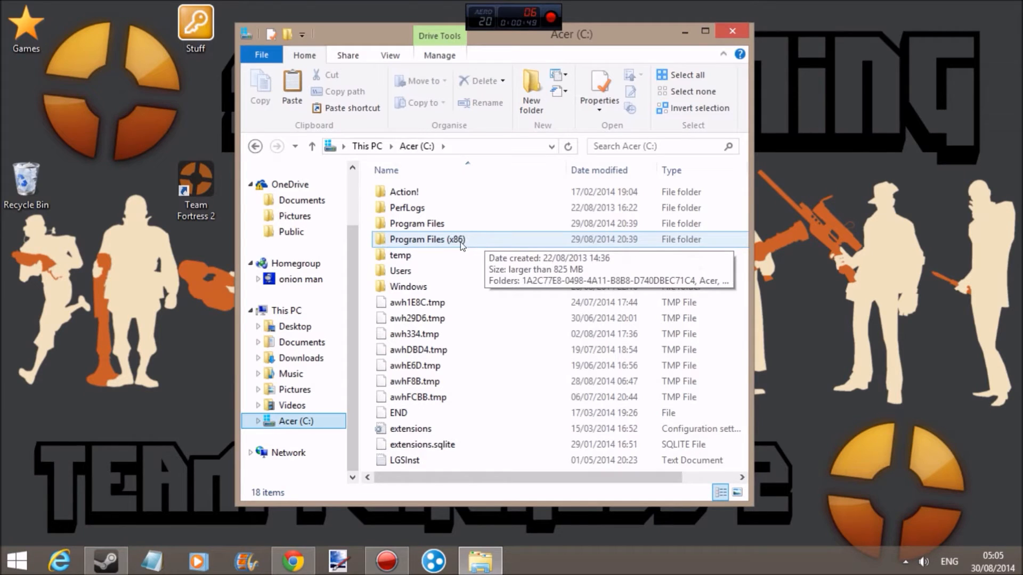
pyautogui.moveTo(457, 249)
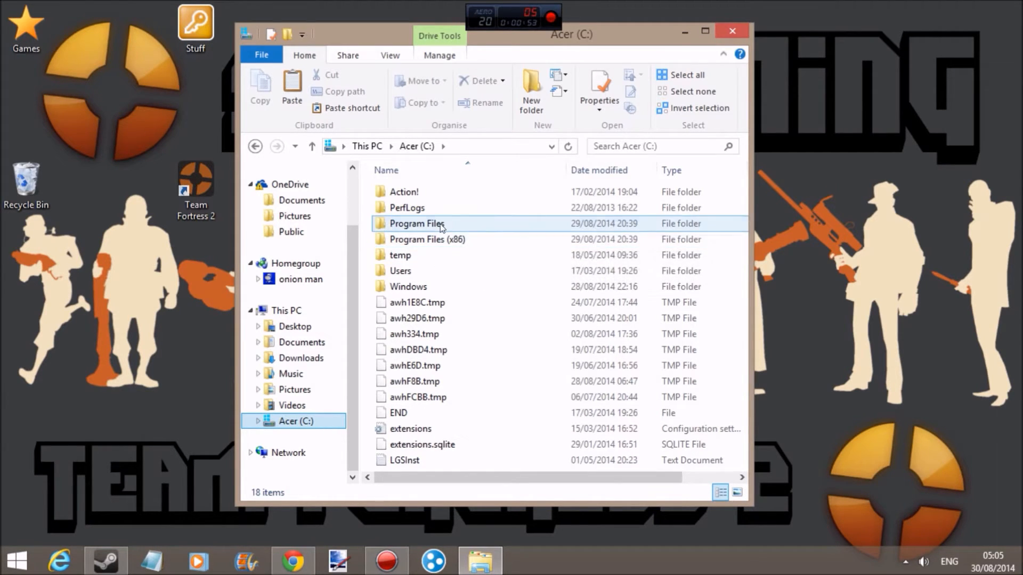
pyautogui.click(401, 256)
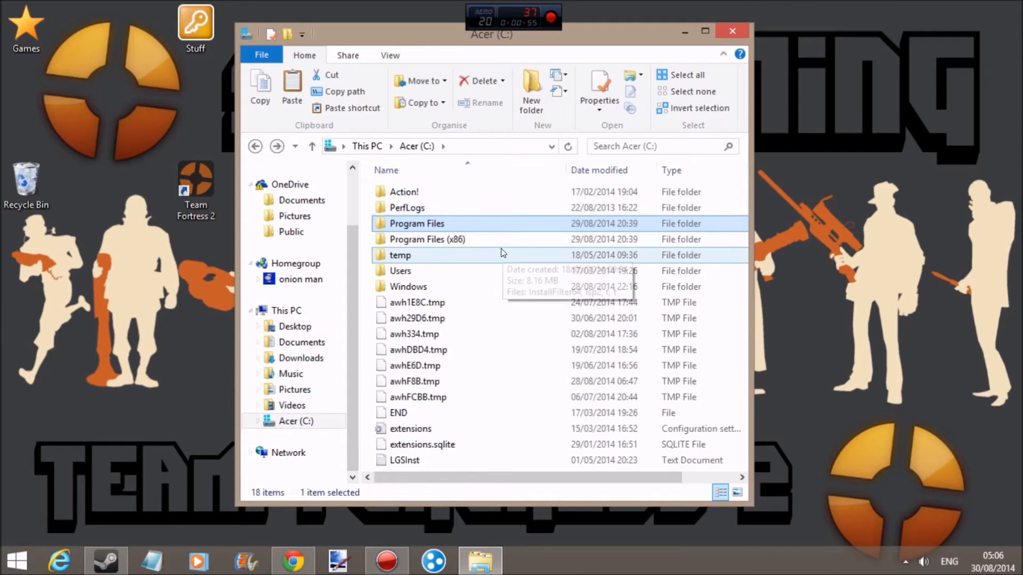
pyautogui.doubleClick(427, 239)
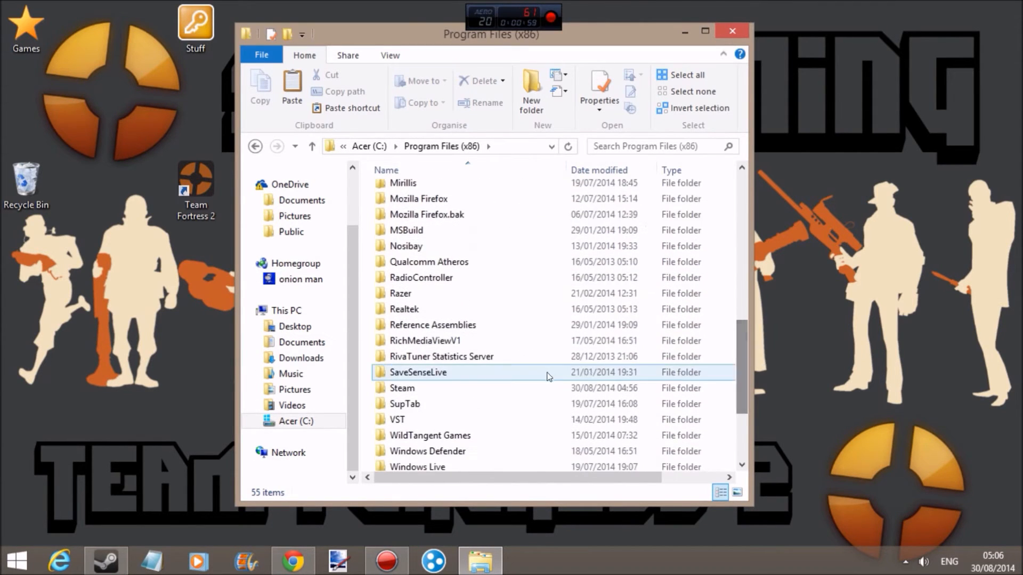
pyautogui.doubleClick(401, 388)
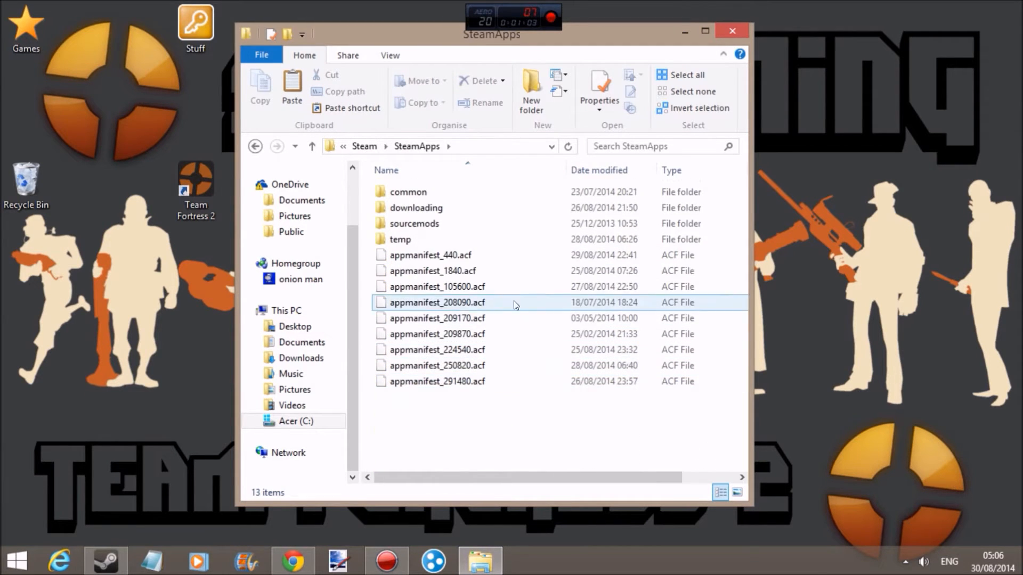
# Step: Continue into common > Team Fortress 2 > tf and select the custom folder
pyautogui.doubleClick(408, 192)
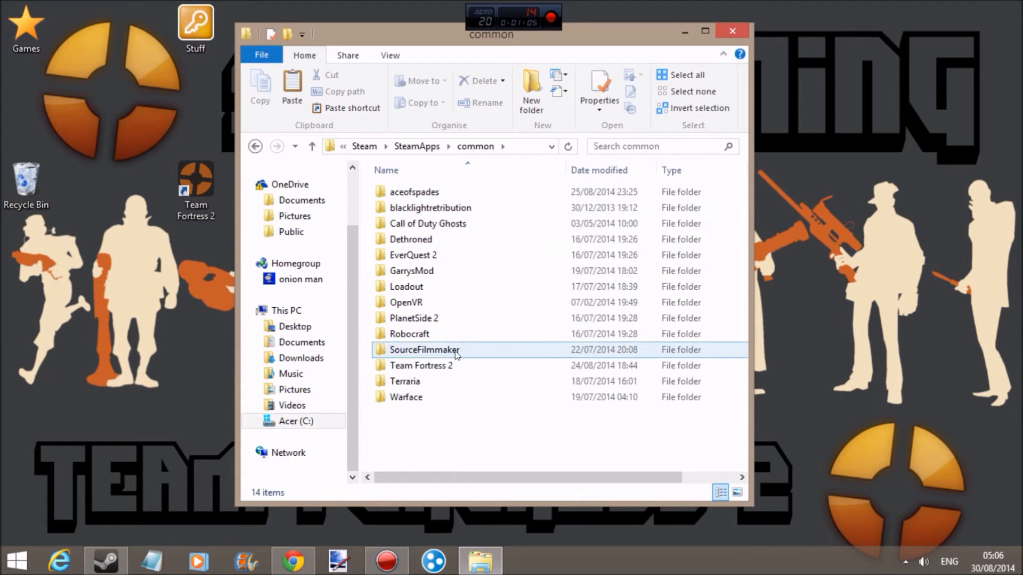
pyautogui.doubleClick(422, 365)
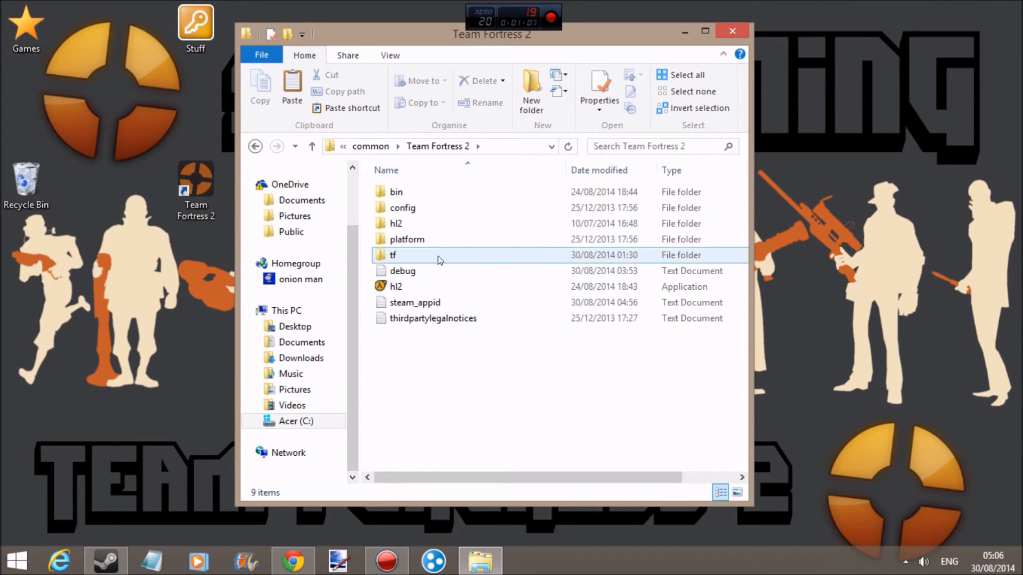
pyautogui.doubleClick(393, 256)
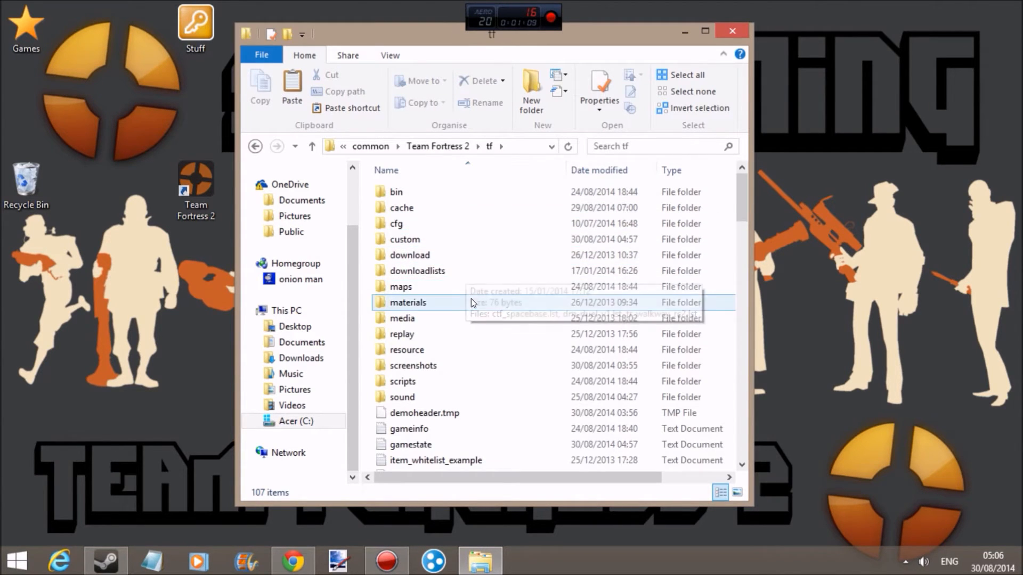
pyautogui.click(404, 239)
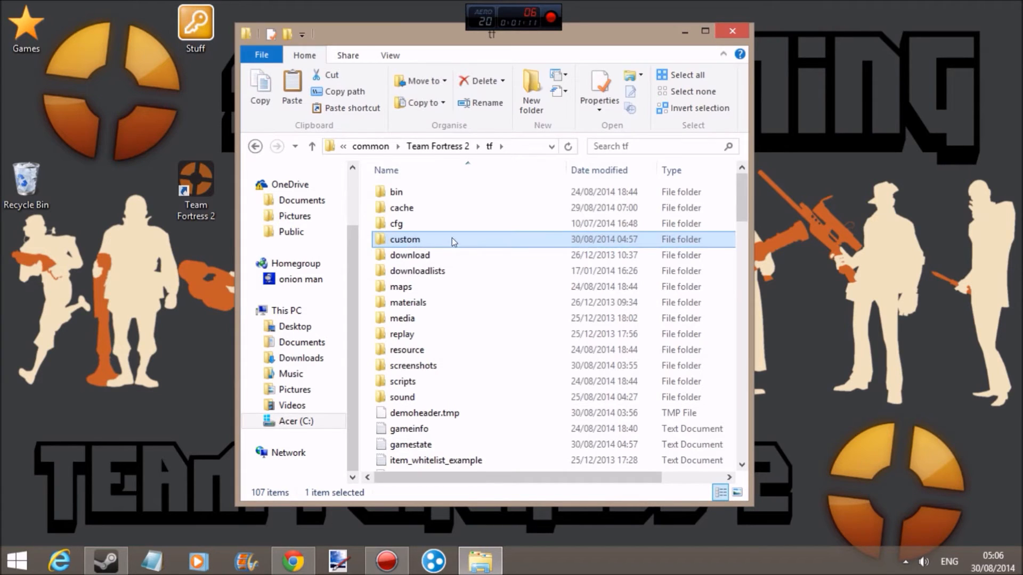
pyautogui.moveTo(409, 254)
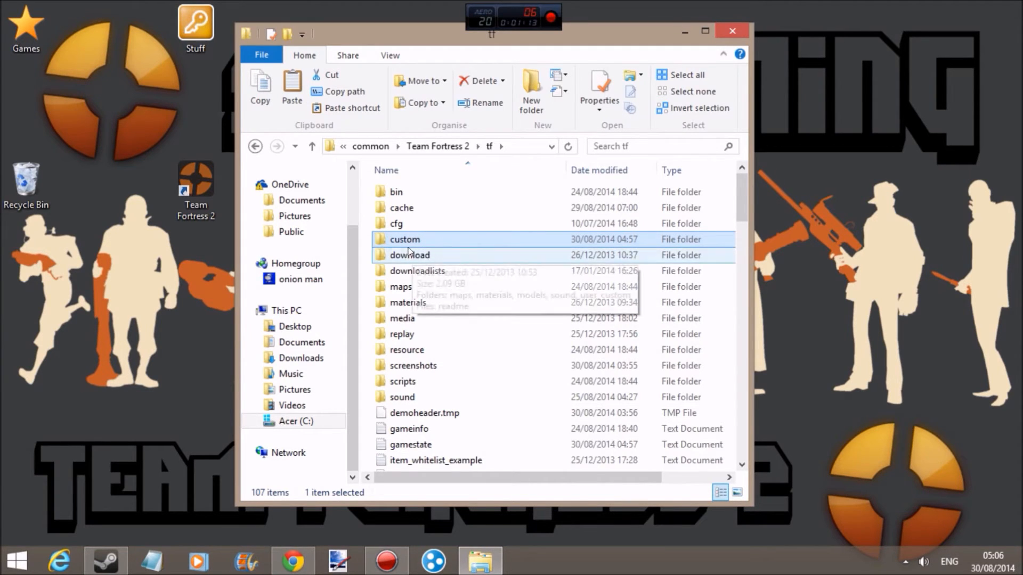
# Step: Inside tf/custom, create a new folder named 'hud'
pyautogui.rightClick(437, 298)
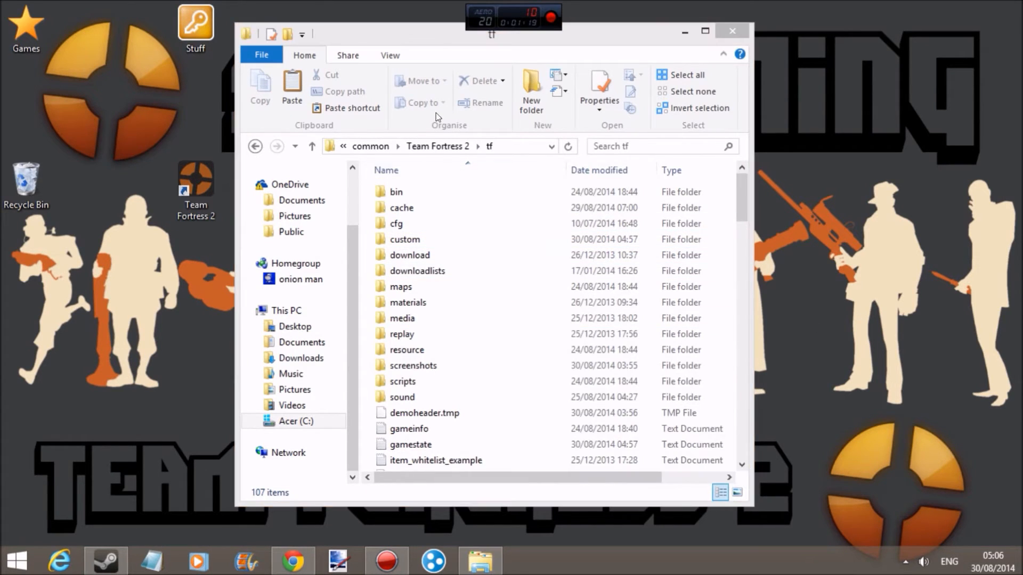
pyautogui.click(404, 241)
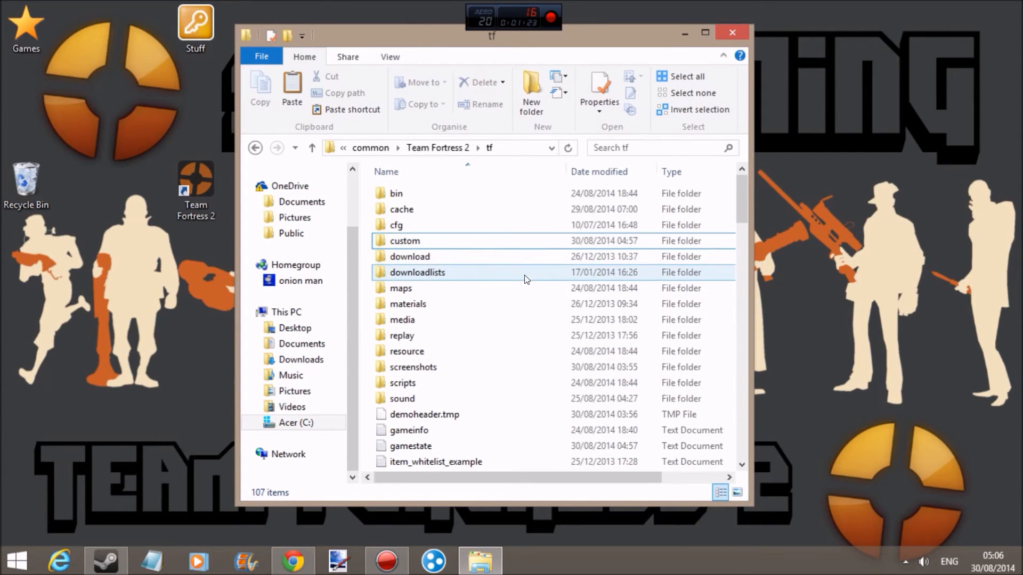
pyautogui.doubleClick(405, 241)
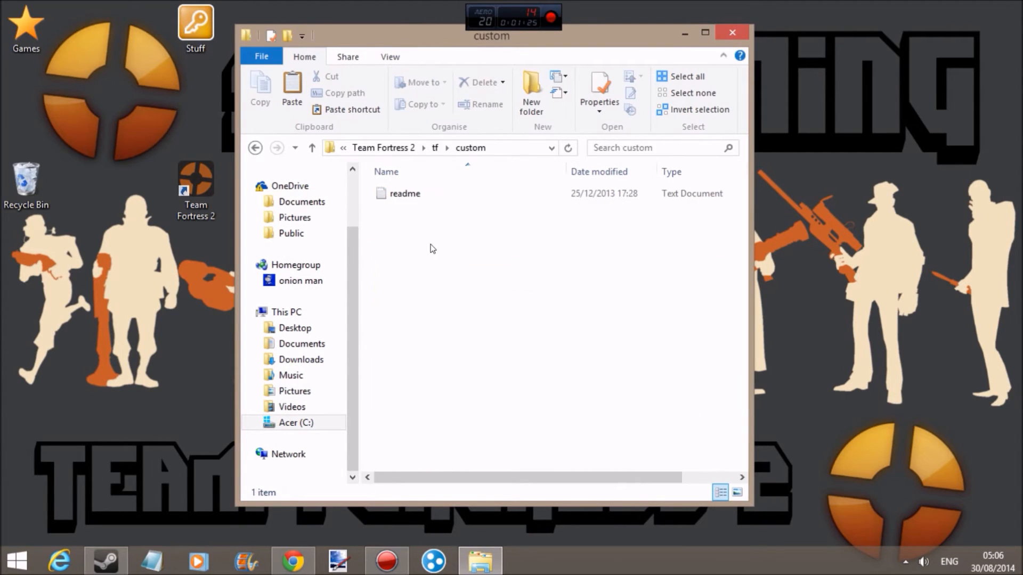
pyautogui.moveTo(404, 223)
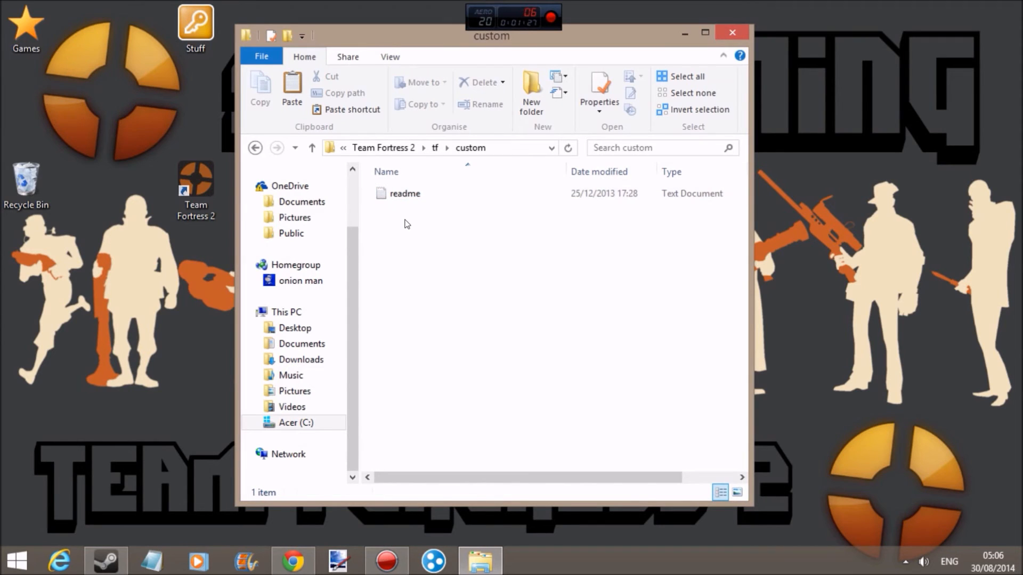
pyautogui.rightClick(404, 224)
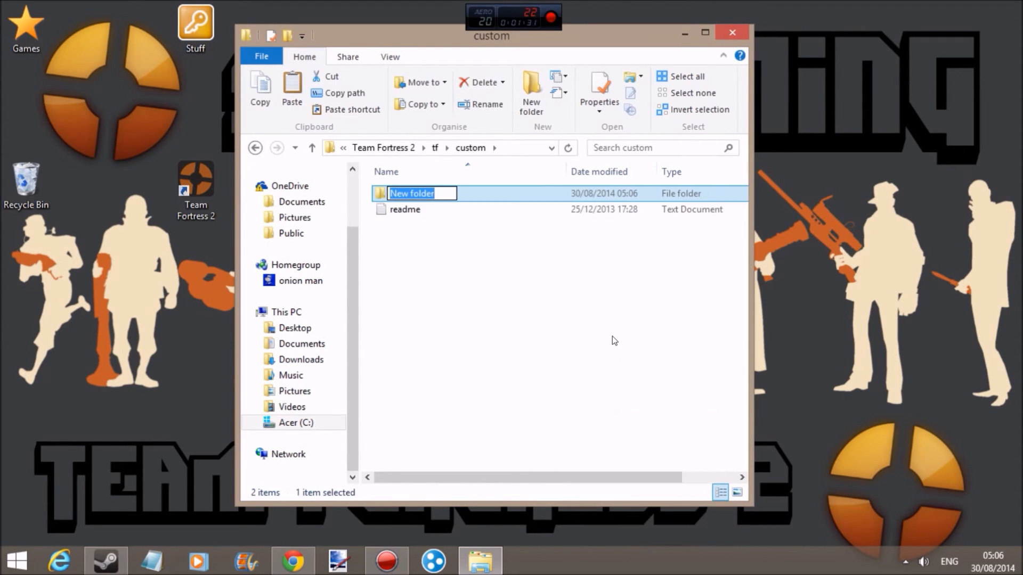
pyautogui.write('hud')
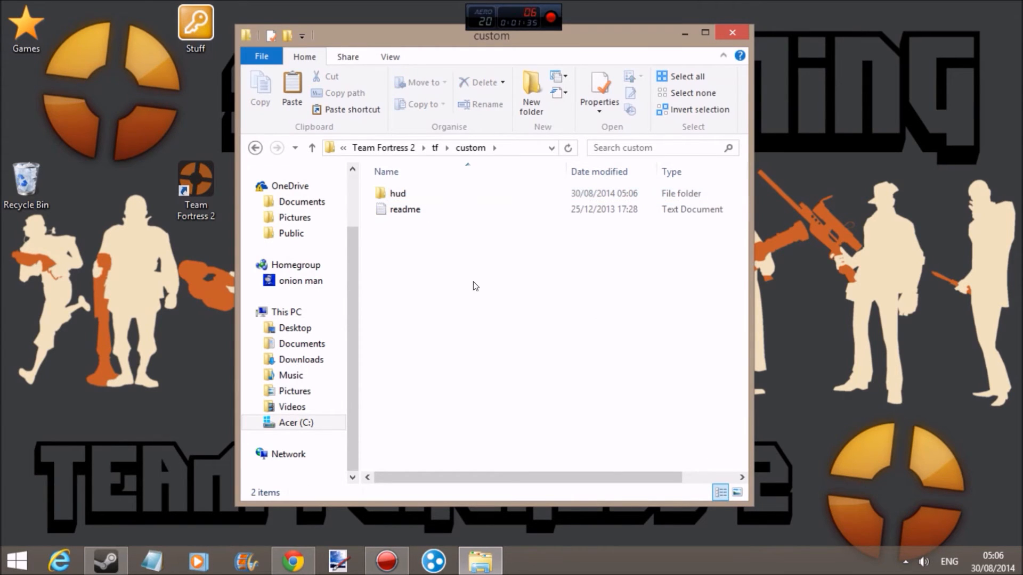
# Step: Open the hud folder to paste the HUD folders, then close File Explorer
pyautogui.doubleClick(397, 192)
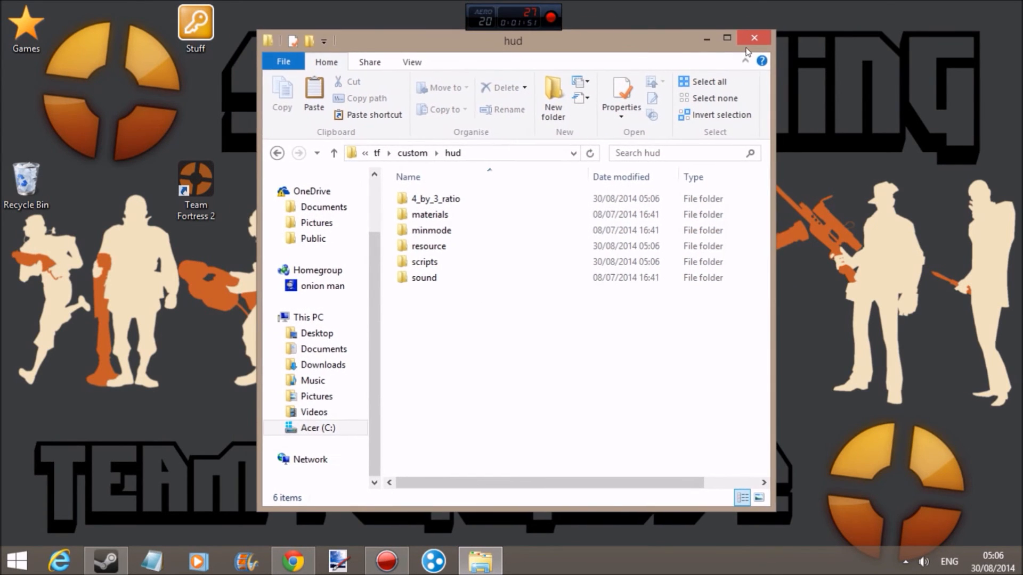
pyautogui.click(753, 38)
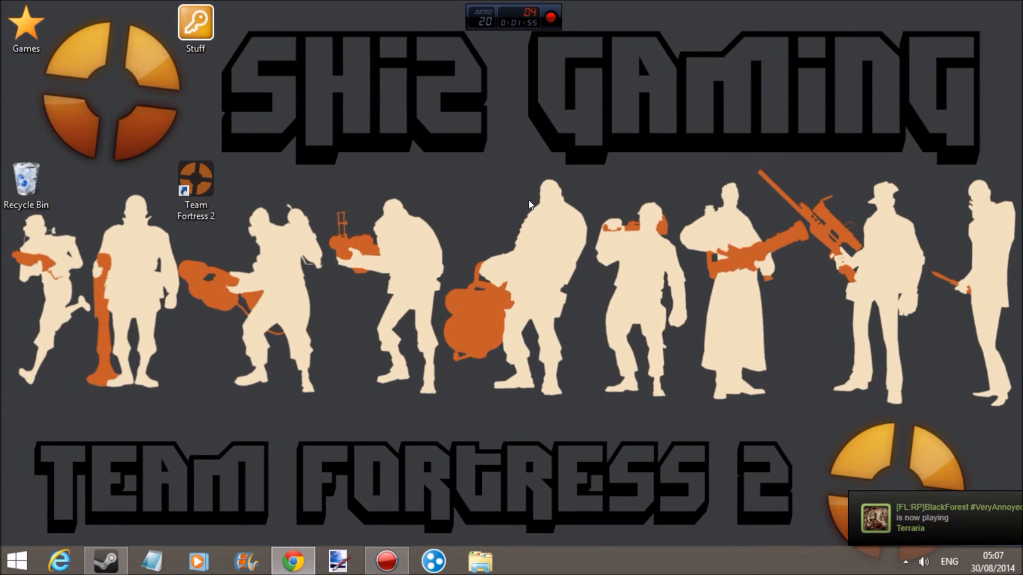
pyautogui.moveTo(528, 193)
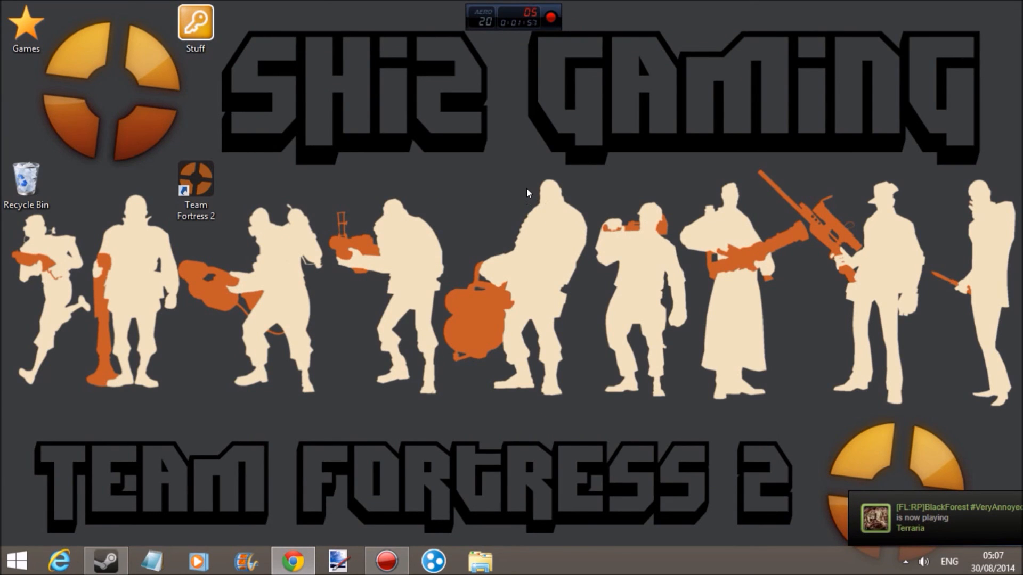